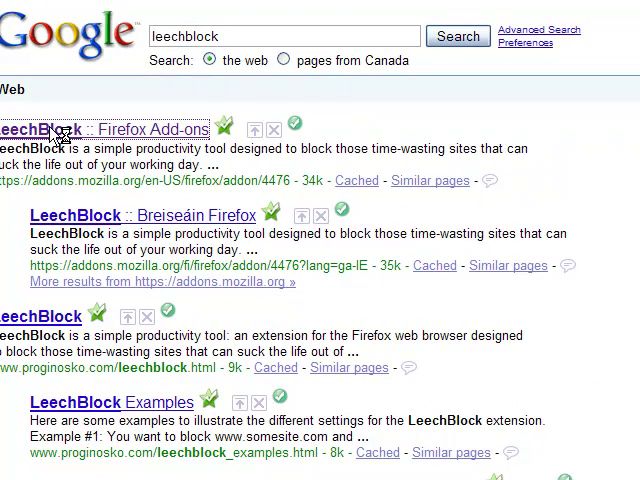
Open the 'LeechBlock :: Firefox Add-ons' result from the Google search for leechblock.
left_click(100, 130)
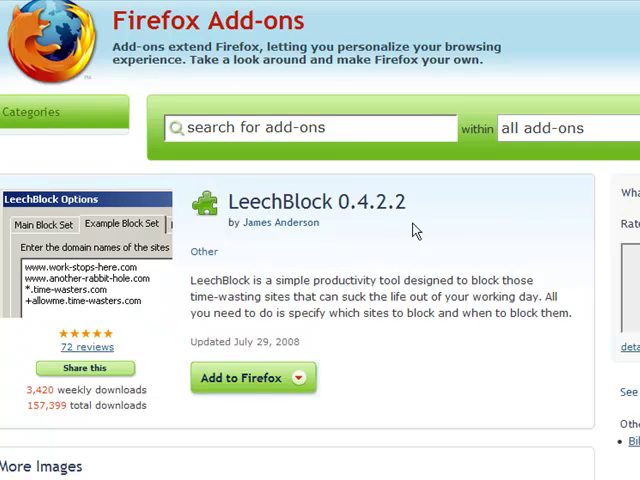
mouse_move(253, 378)
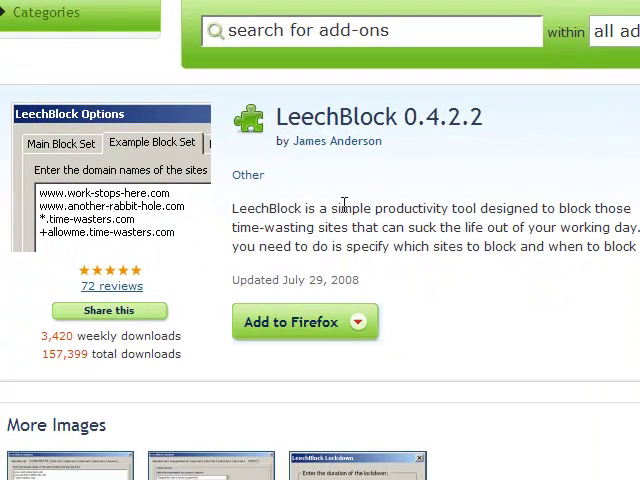
scroll("up", 3)
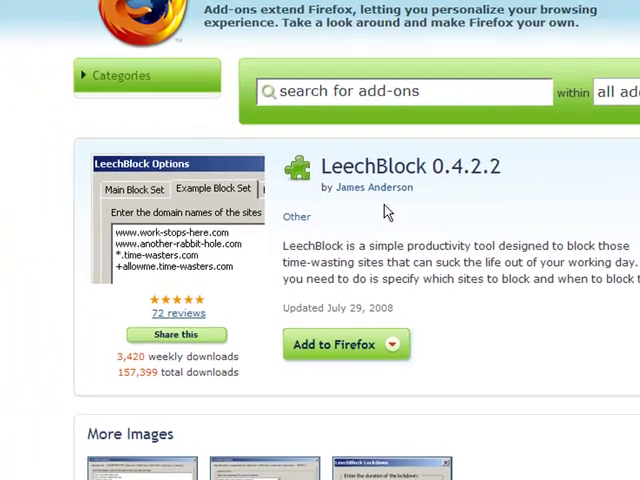
scroll("up", 3)
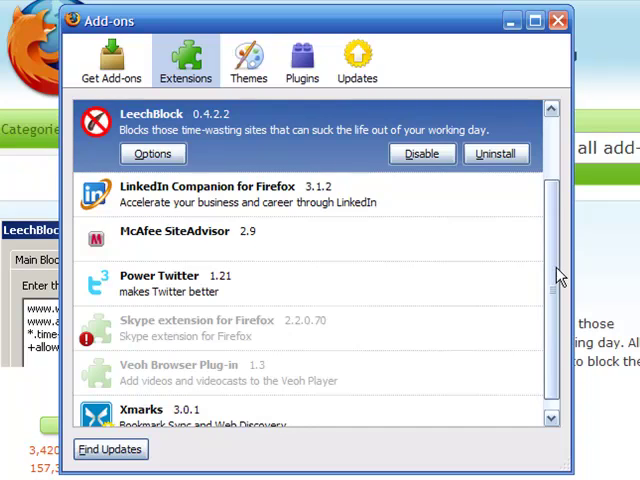
Open LeechBlock's Options from the Extensions list in the Add-ons window.
scroll("up", 3)
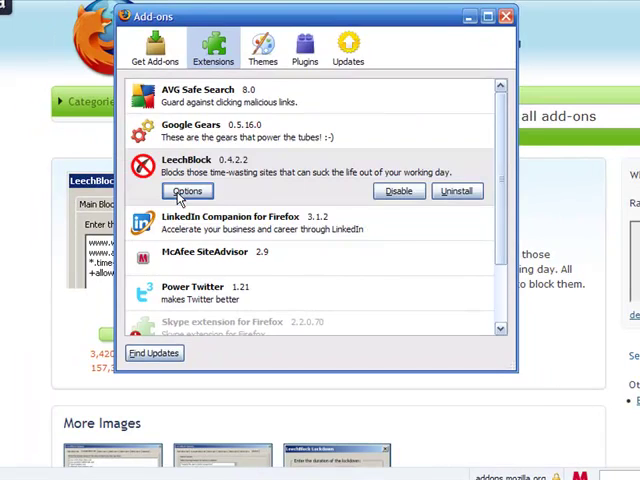
left_click(187, 191)
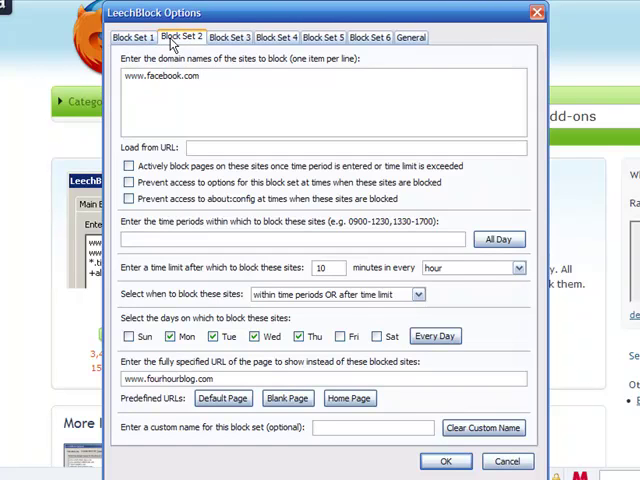
left_click(228, 37)
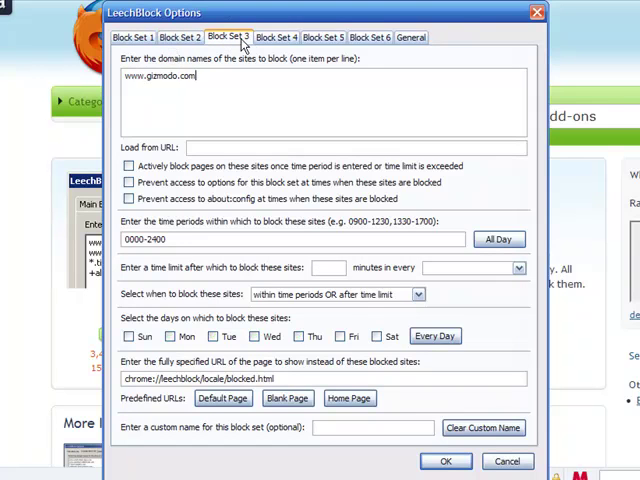
left_click(322, 37)
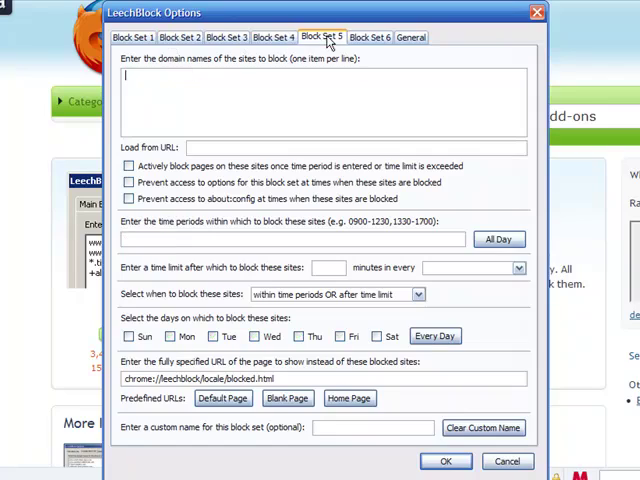
left_click(298, 47)
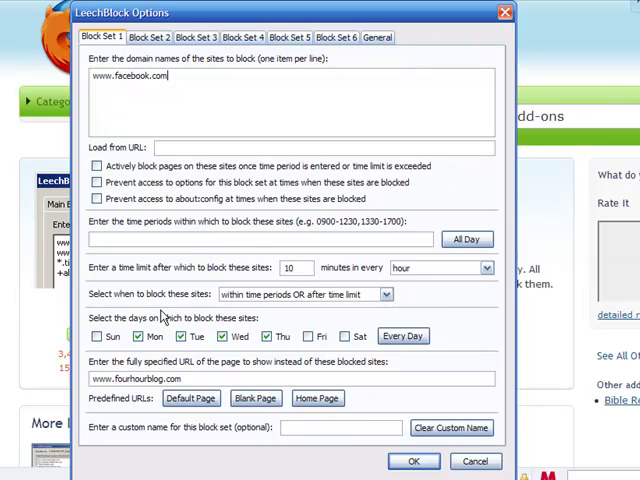
mouse_move(308, 358)
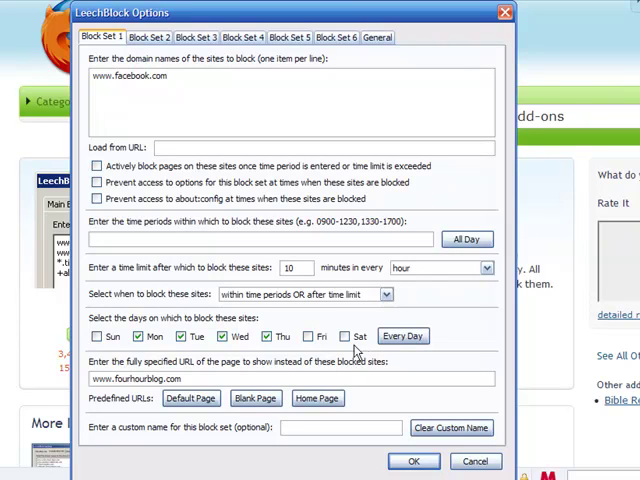
left_click(222, 336)
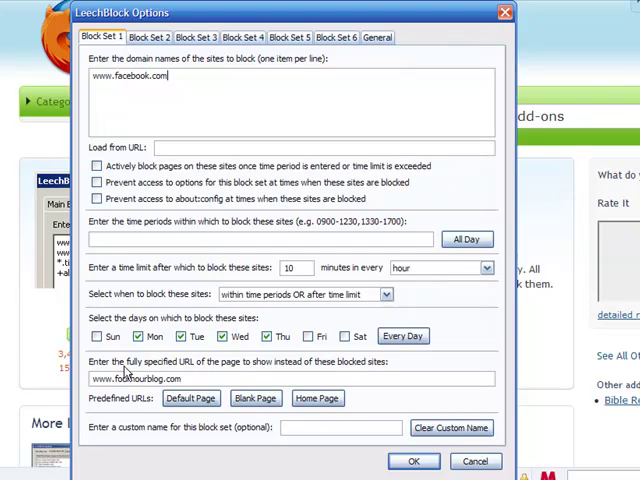
mouse_move(367, 262)
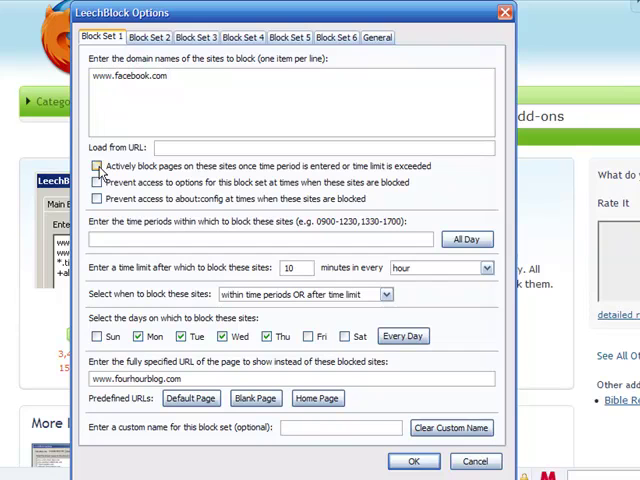
In Block Set 1, enable active page blocking and the options lock while blocked.
left_click(98, 166)
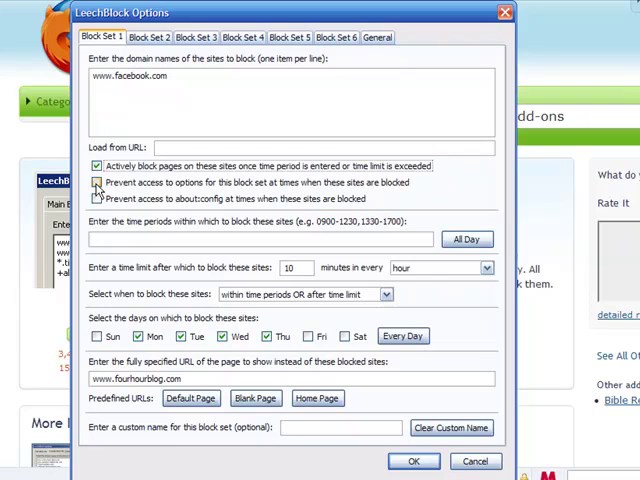
left_click(97, 182)
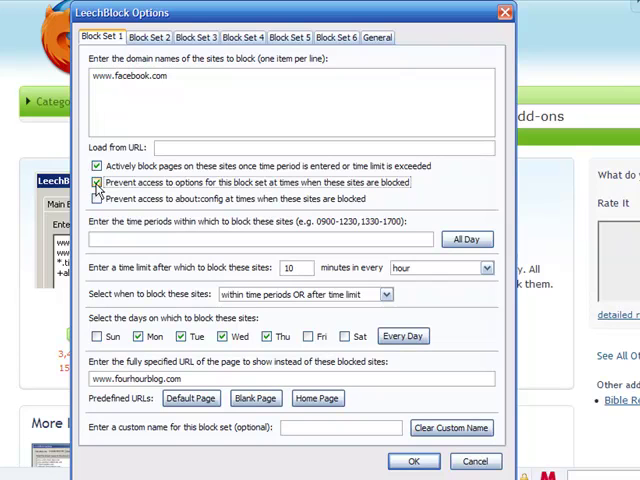
left_click(97, 182)
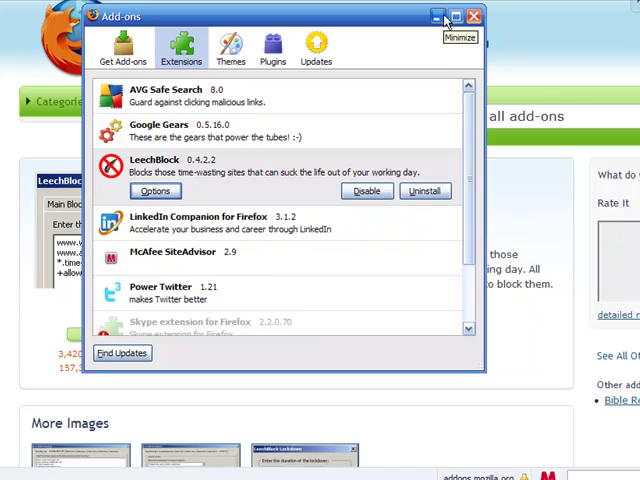
mouse_move(445, 20)
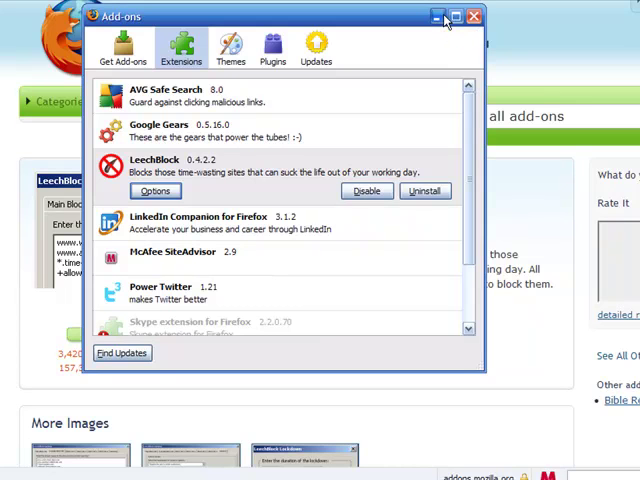